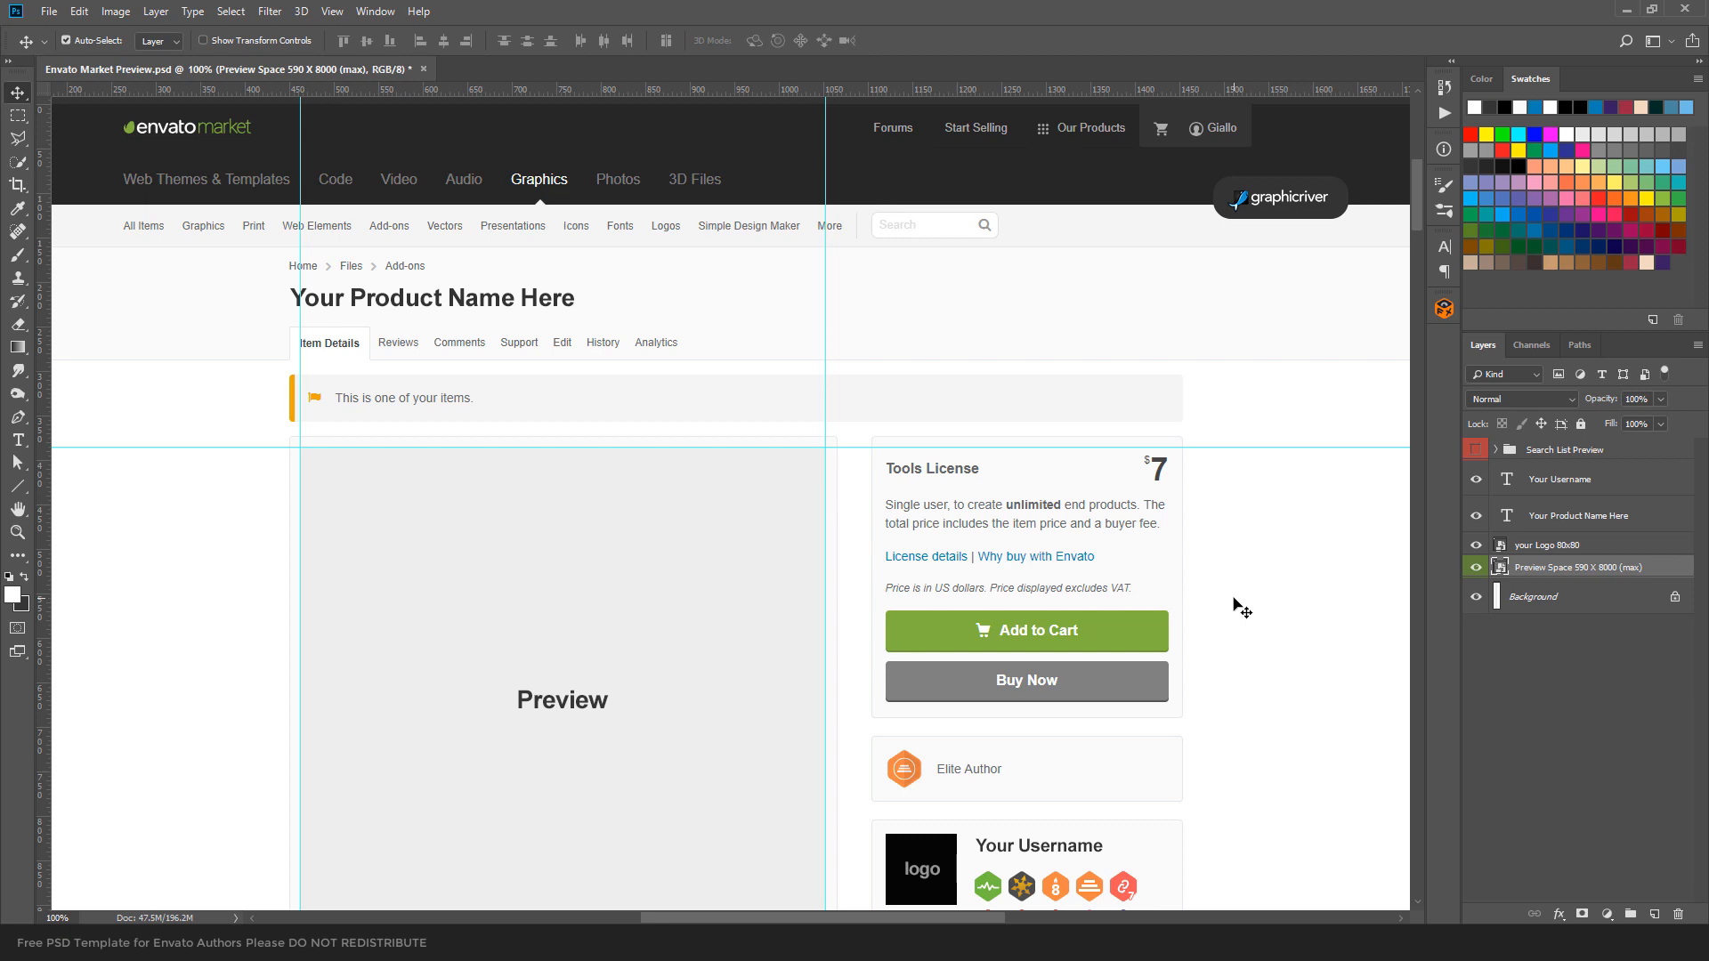
mouse_move(1314, 576)
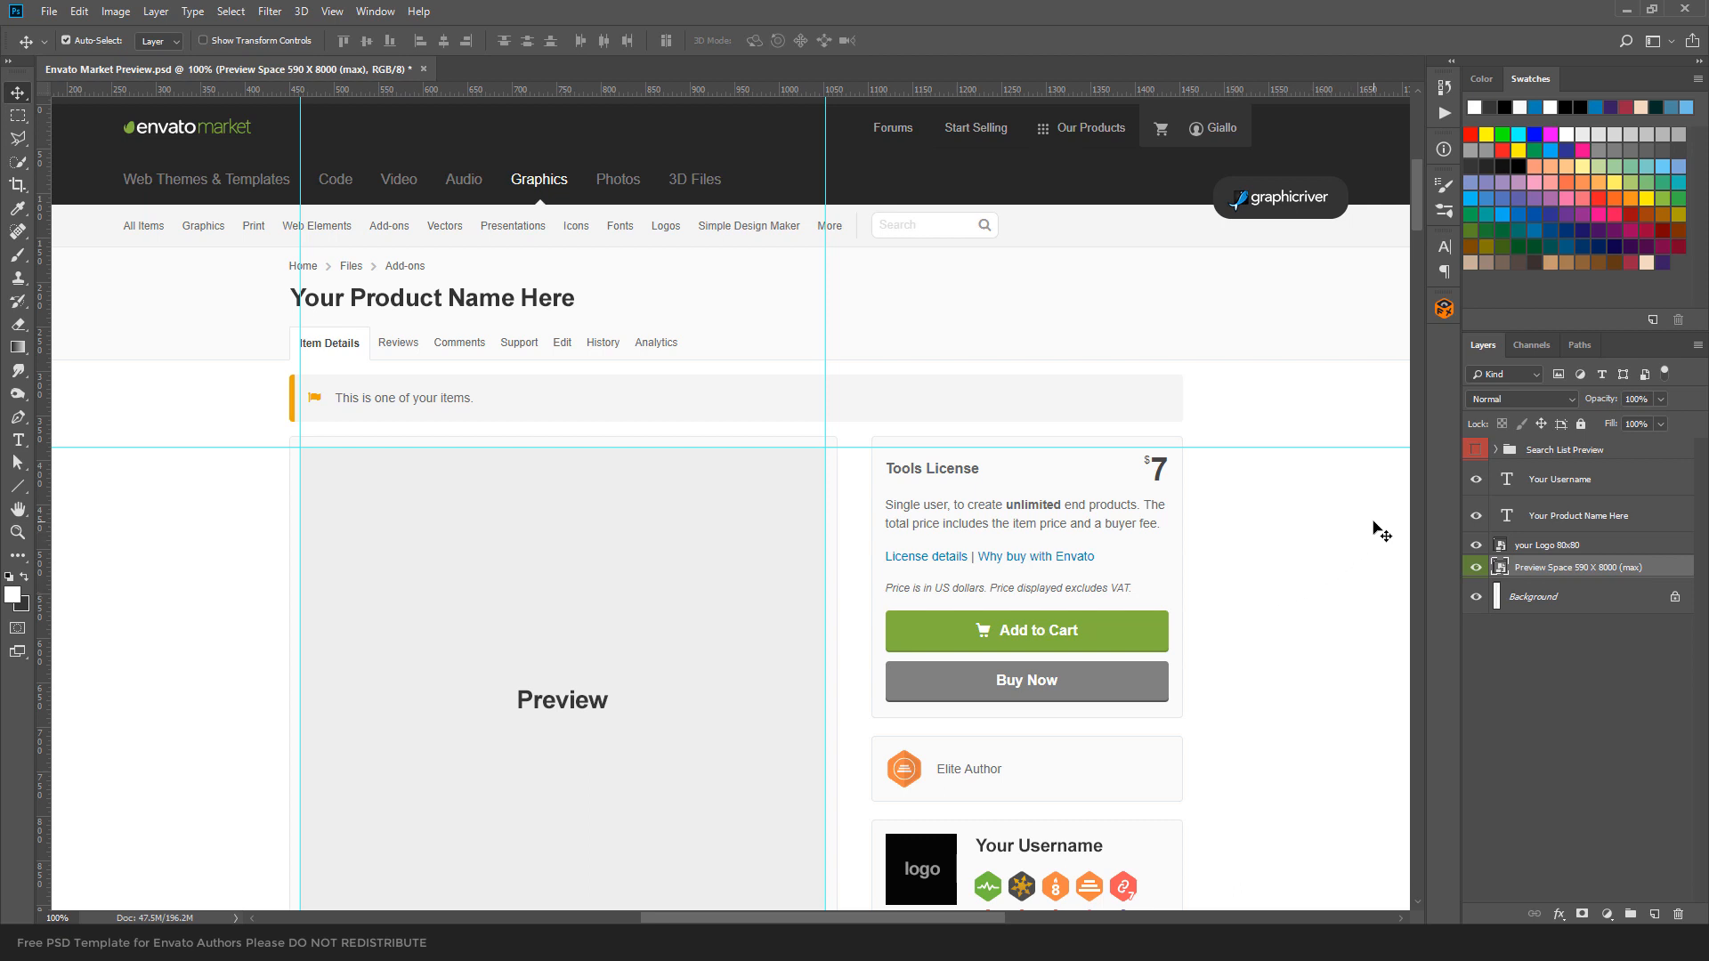
mouse_move(1377, 534)
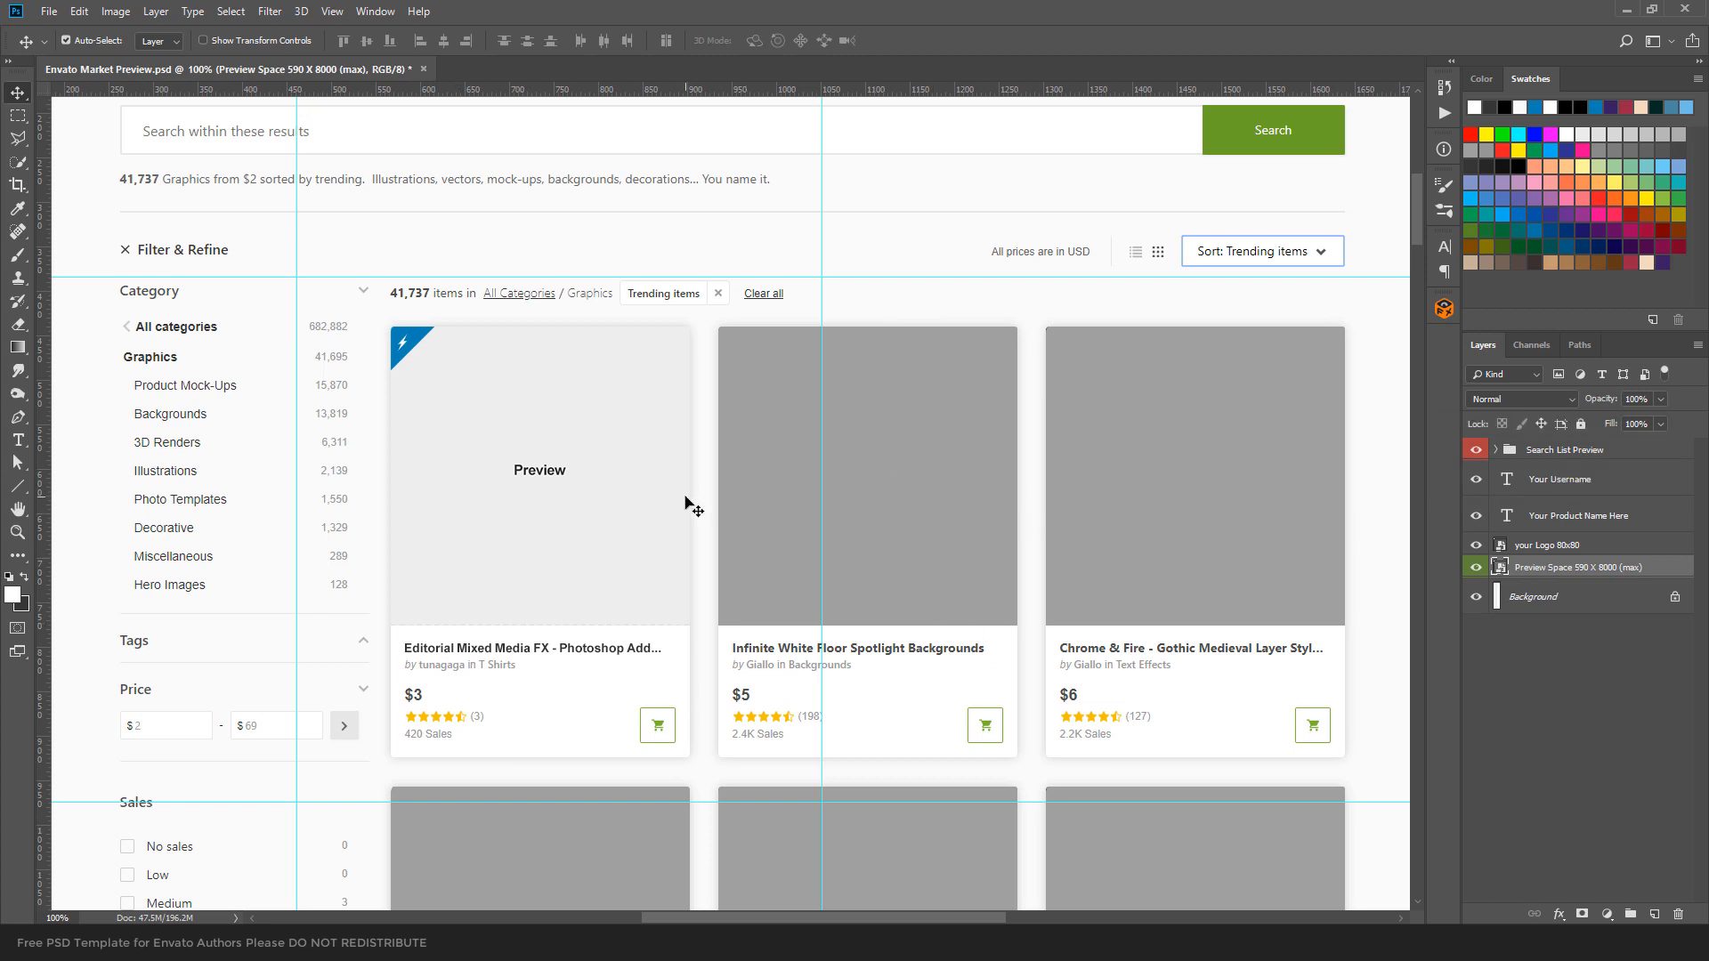
mouse_move(689, 491)
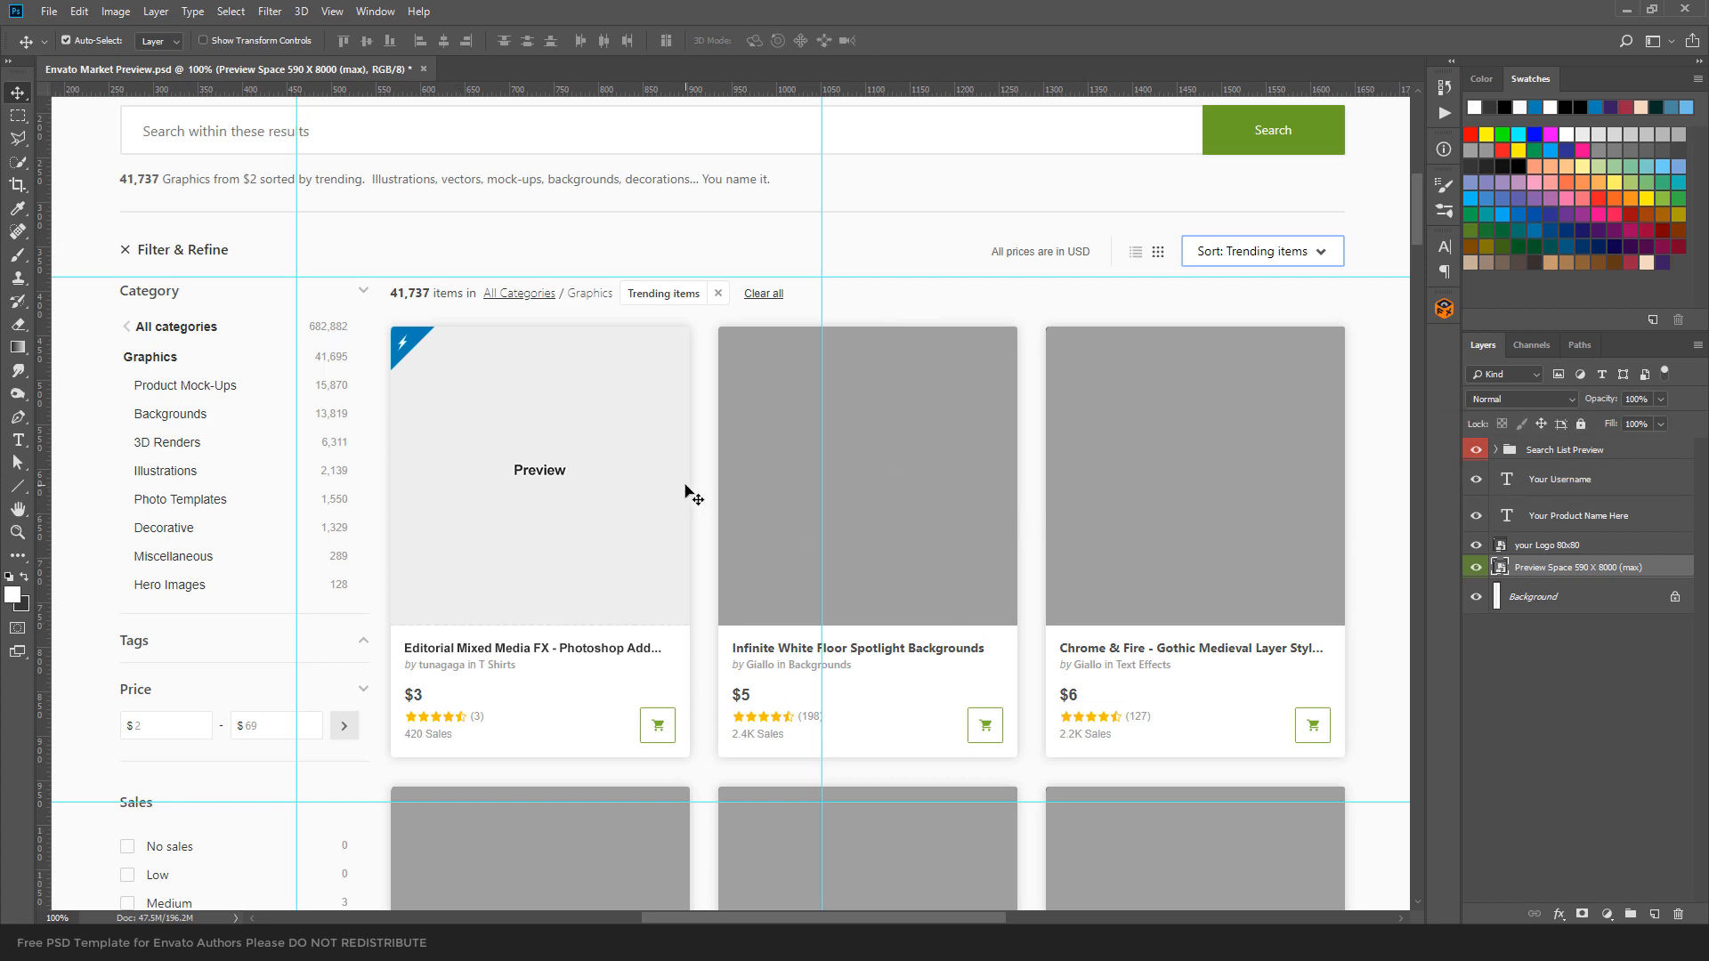
mouse_move(1357, 521)
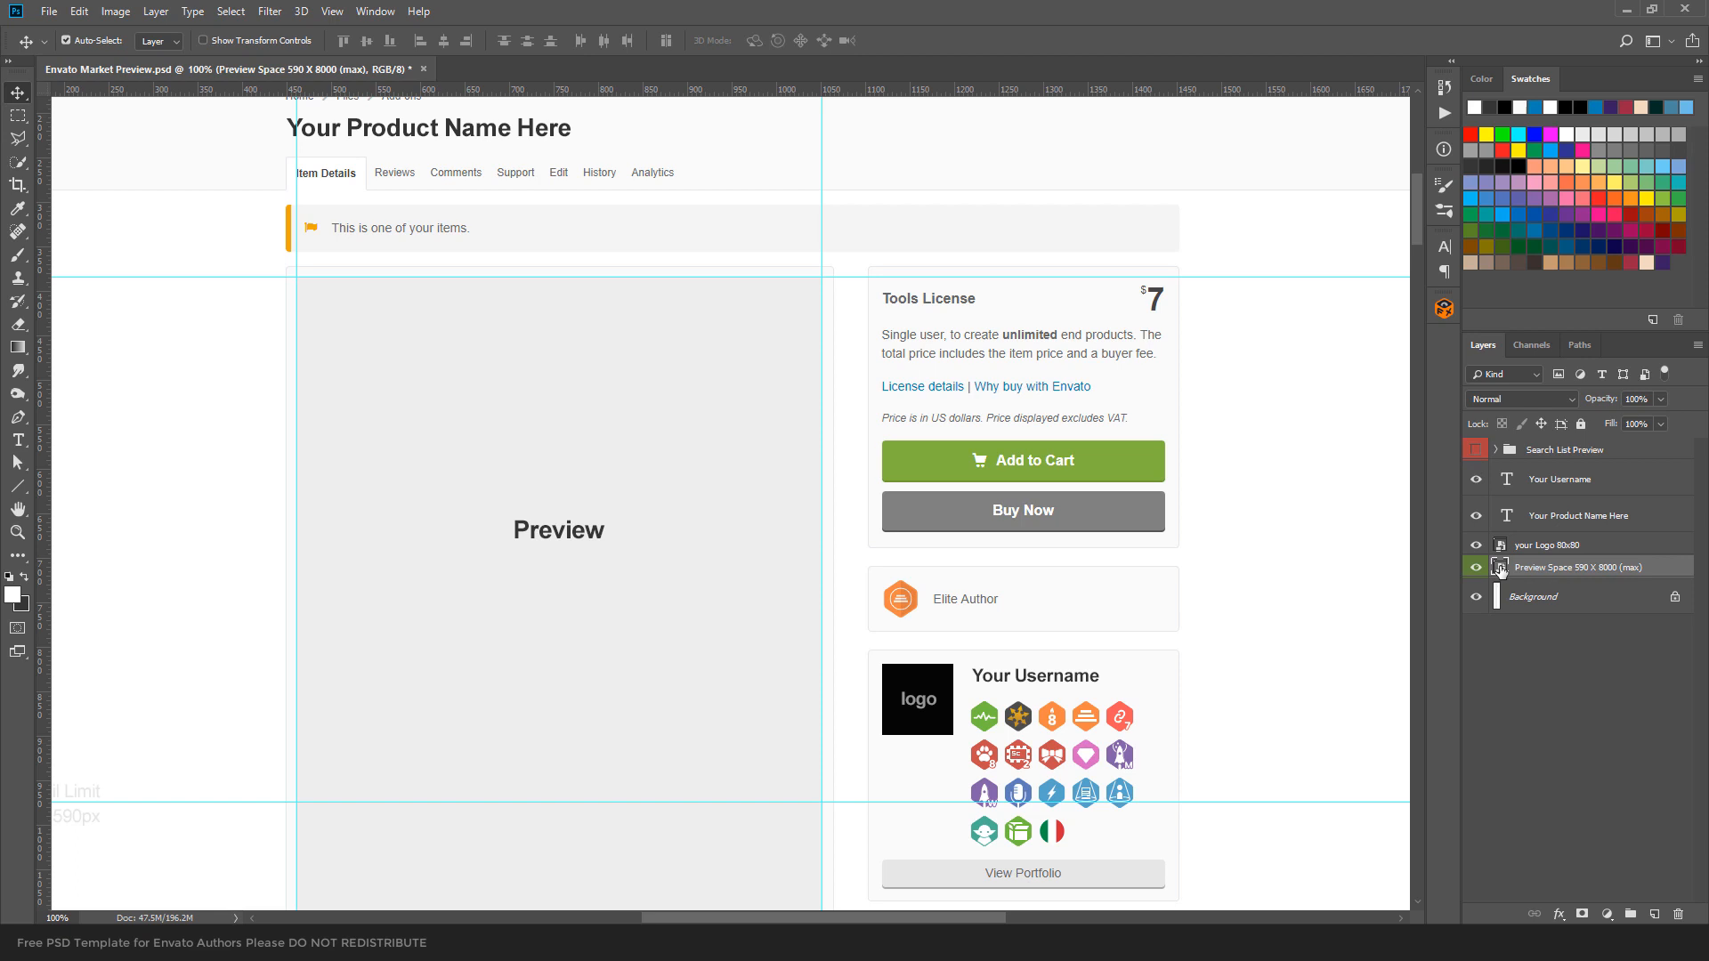
mouse_move(625, 599)
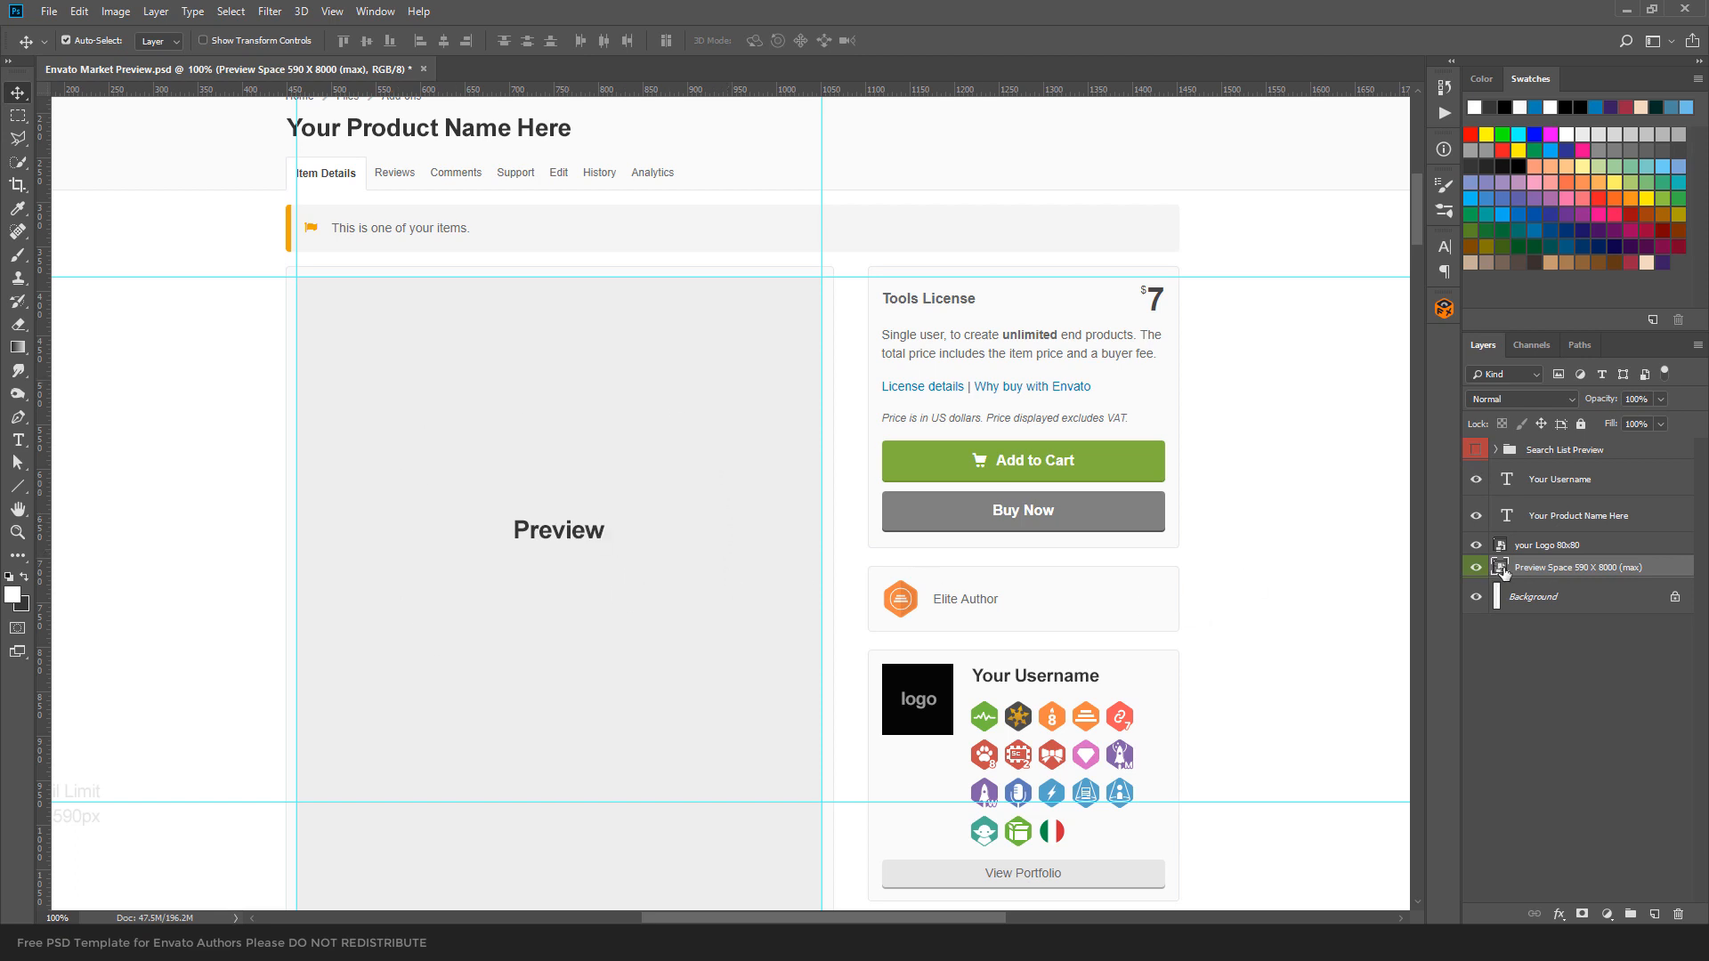
Step: Open the preview placeholder and choose the first Stationery Mock-Up Bundle presentation image
double_click(1500, 567)
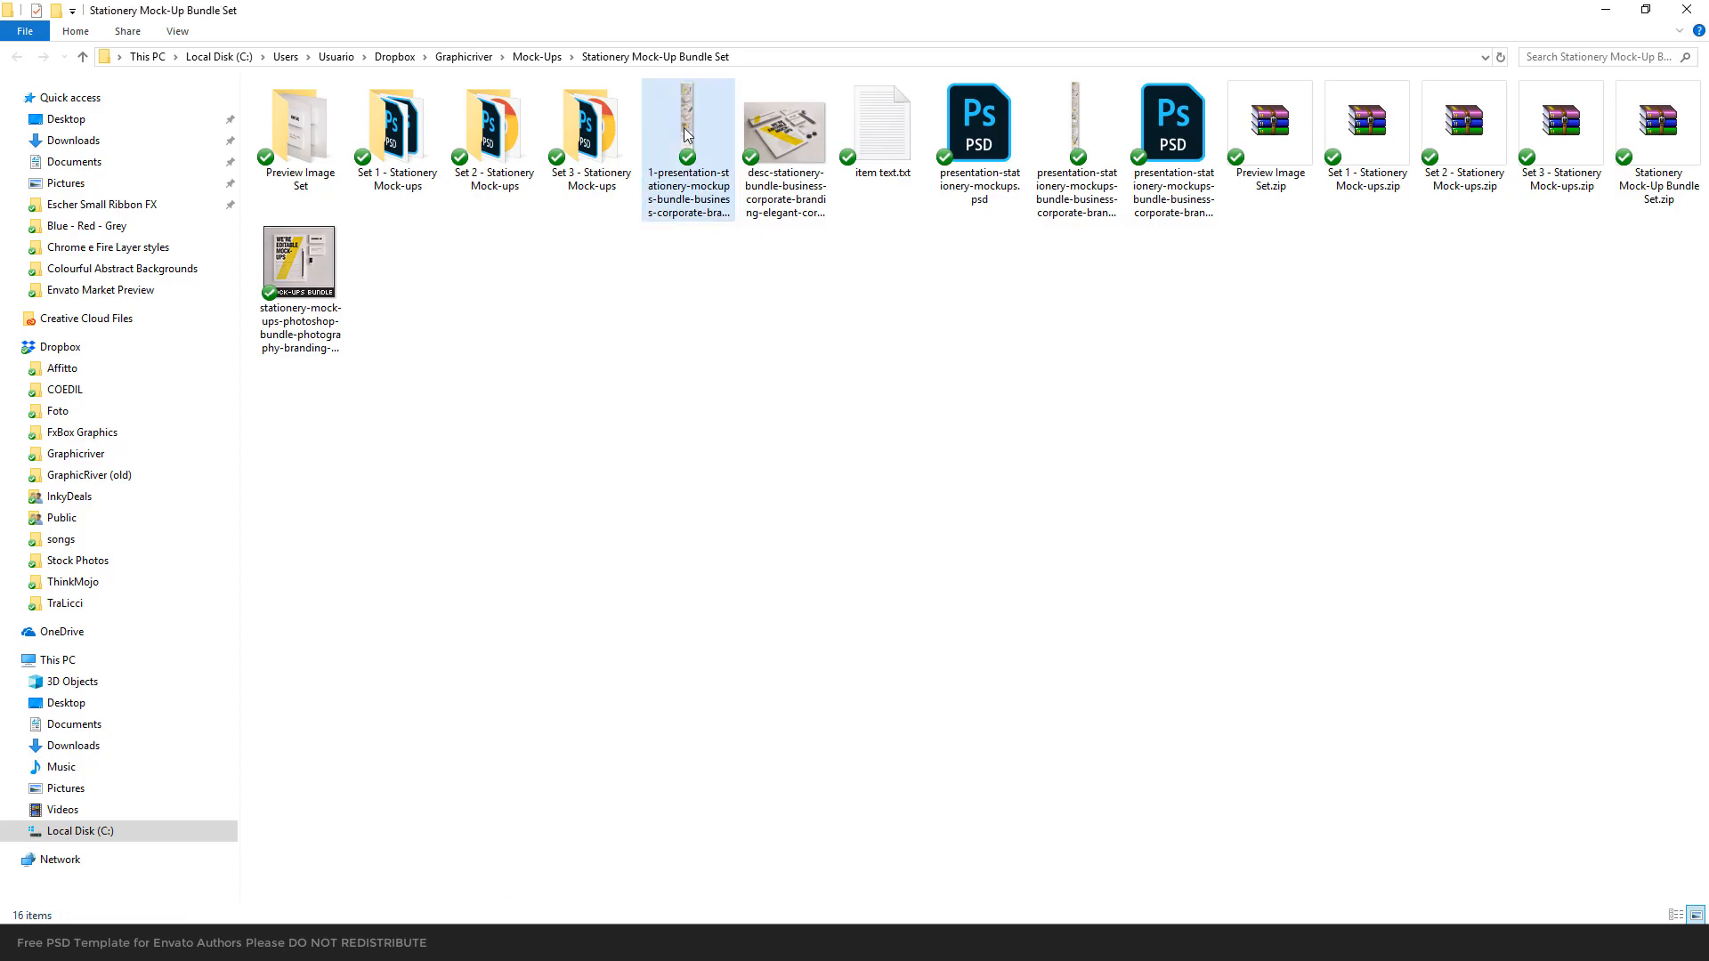
click(687, 120)
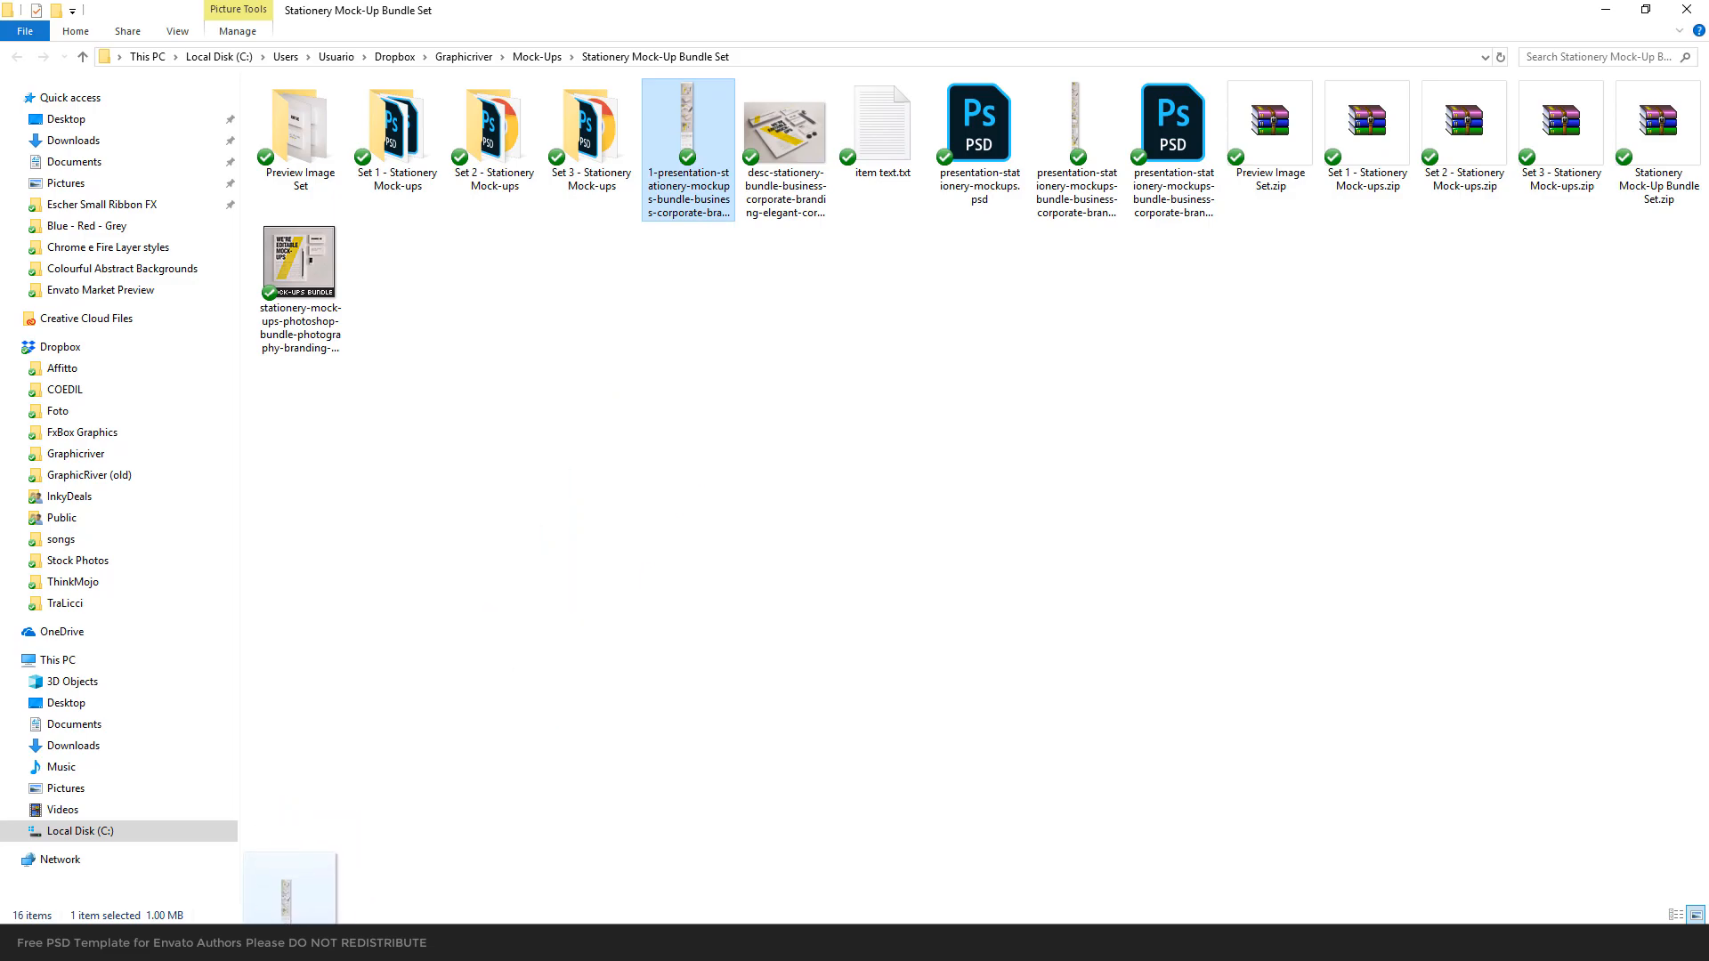
double_click(688, 121)
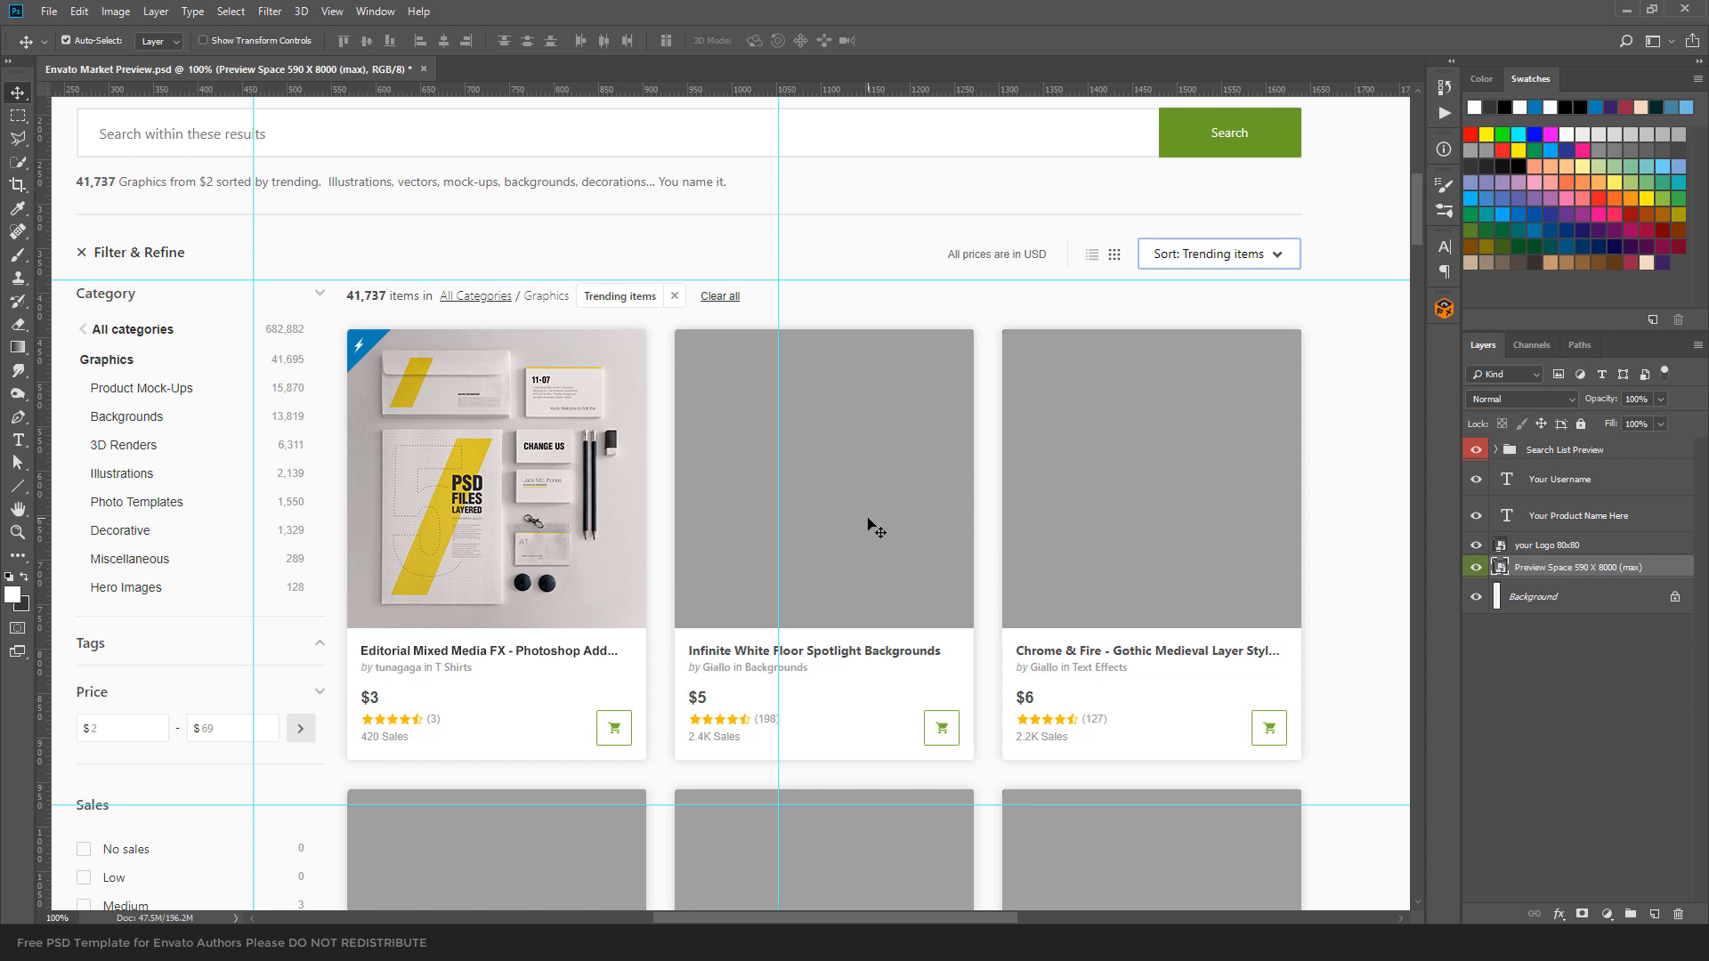
mouse_move(487, 542)
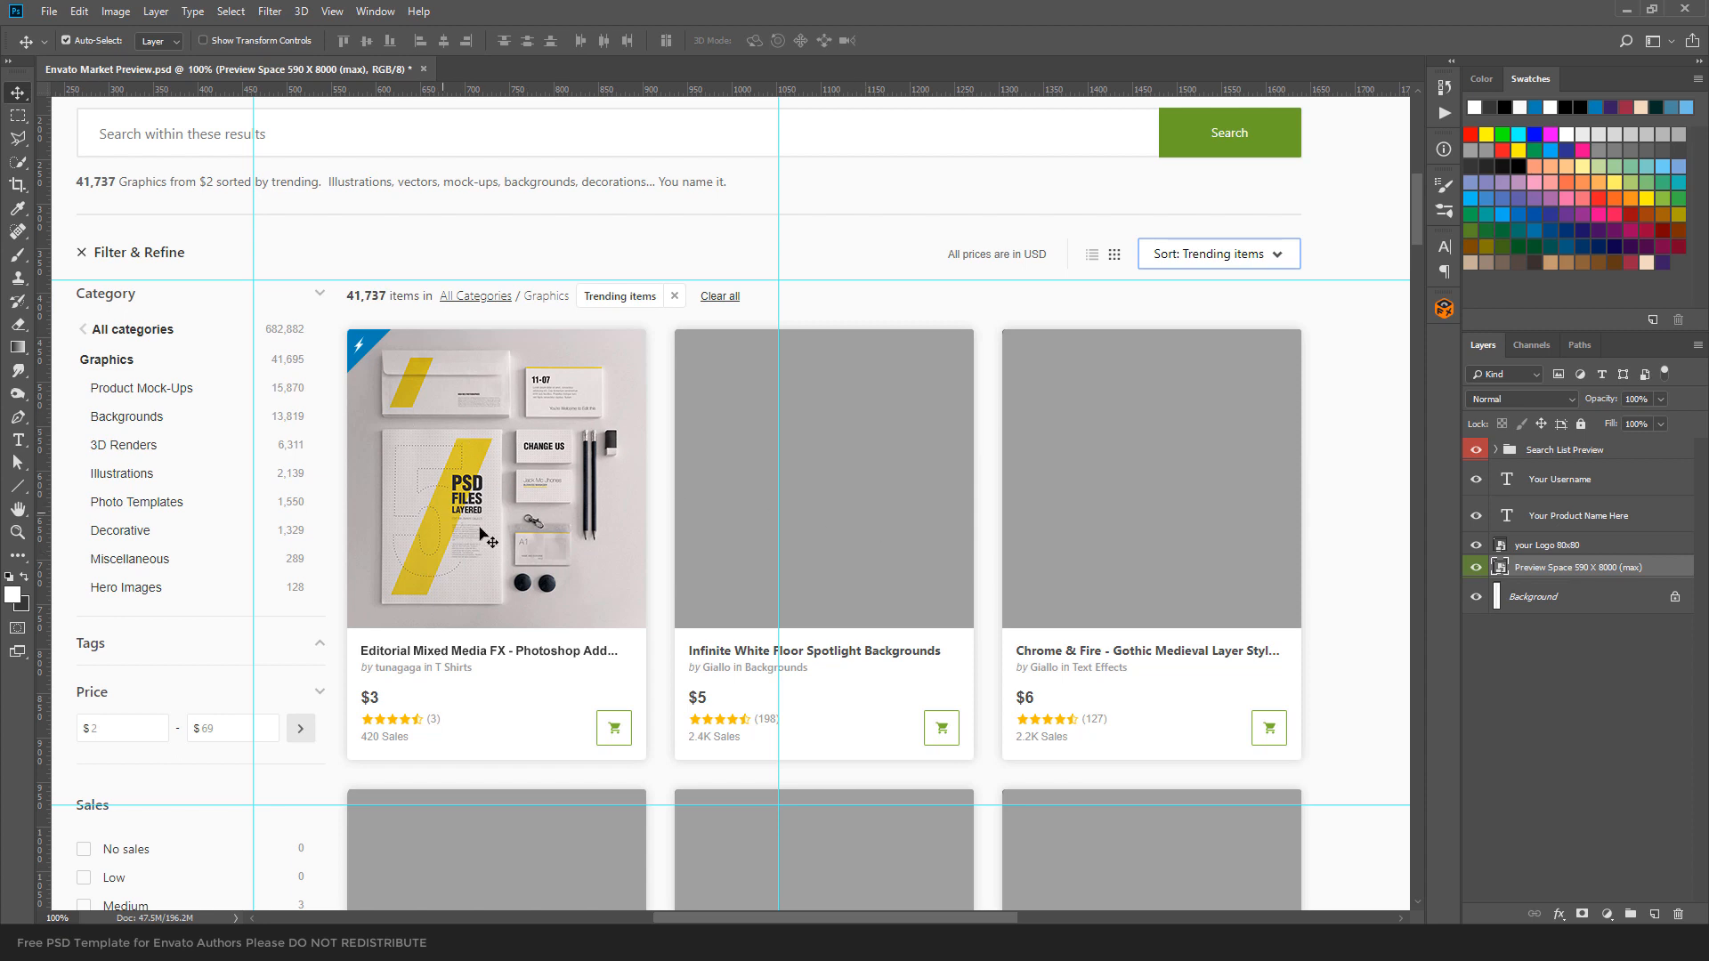
mouse_move(523, 482)
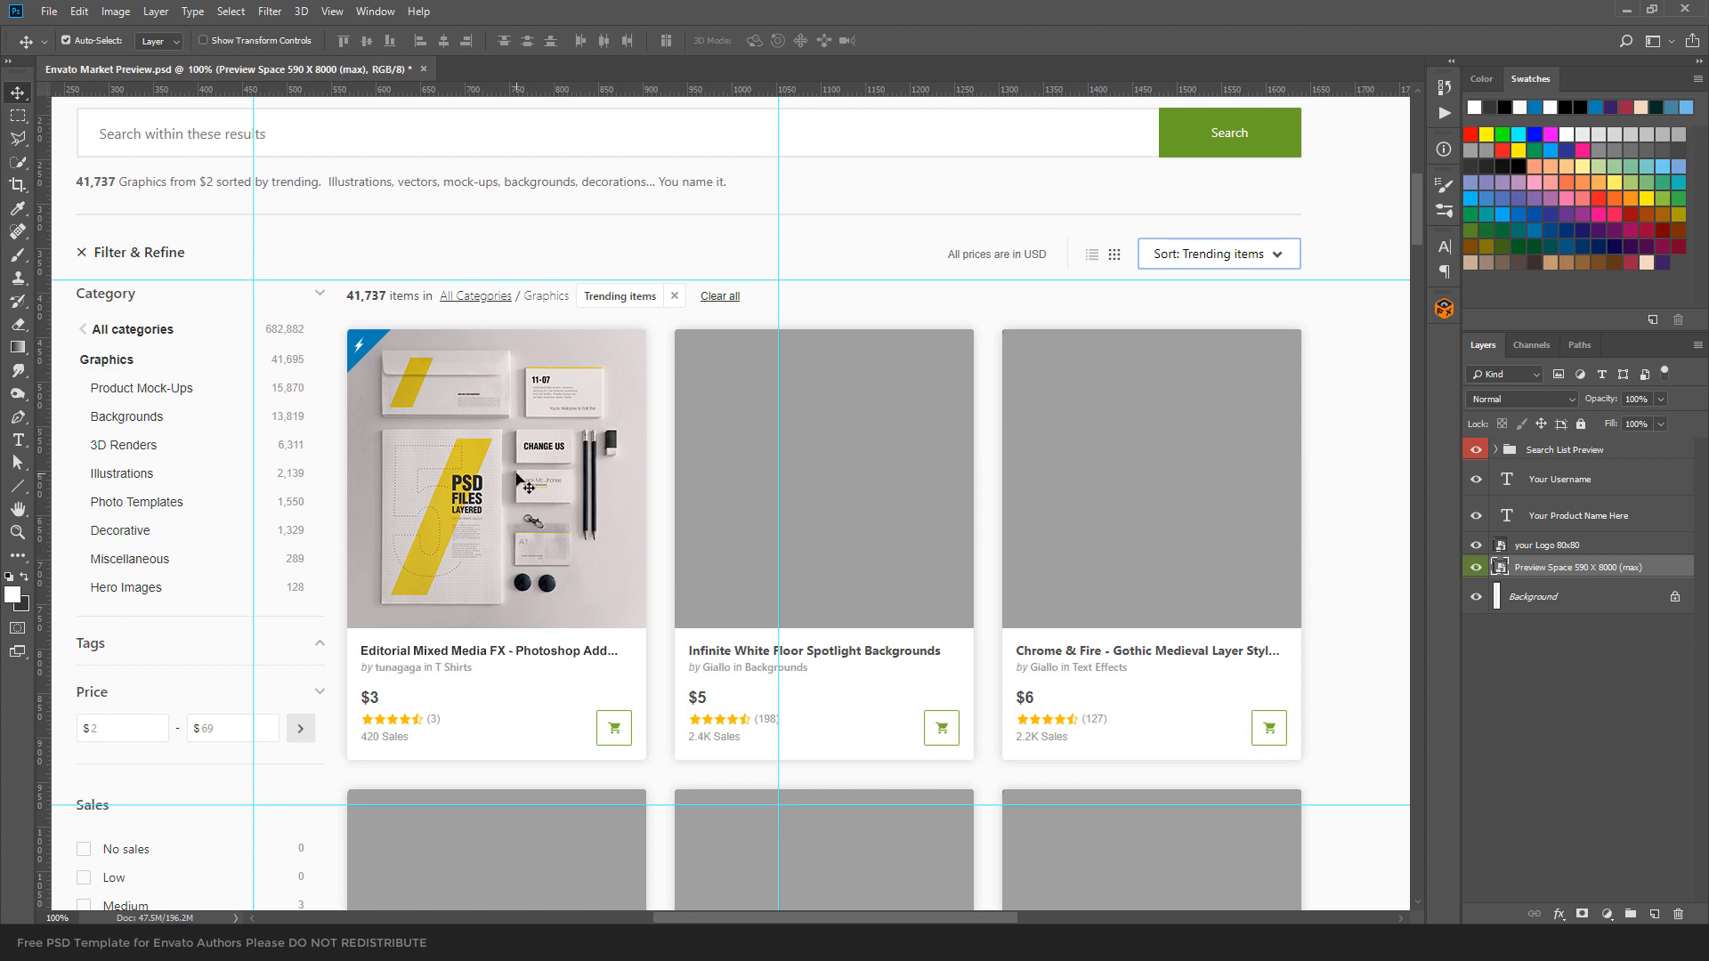
mouse_move(526, 480)
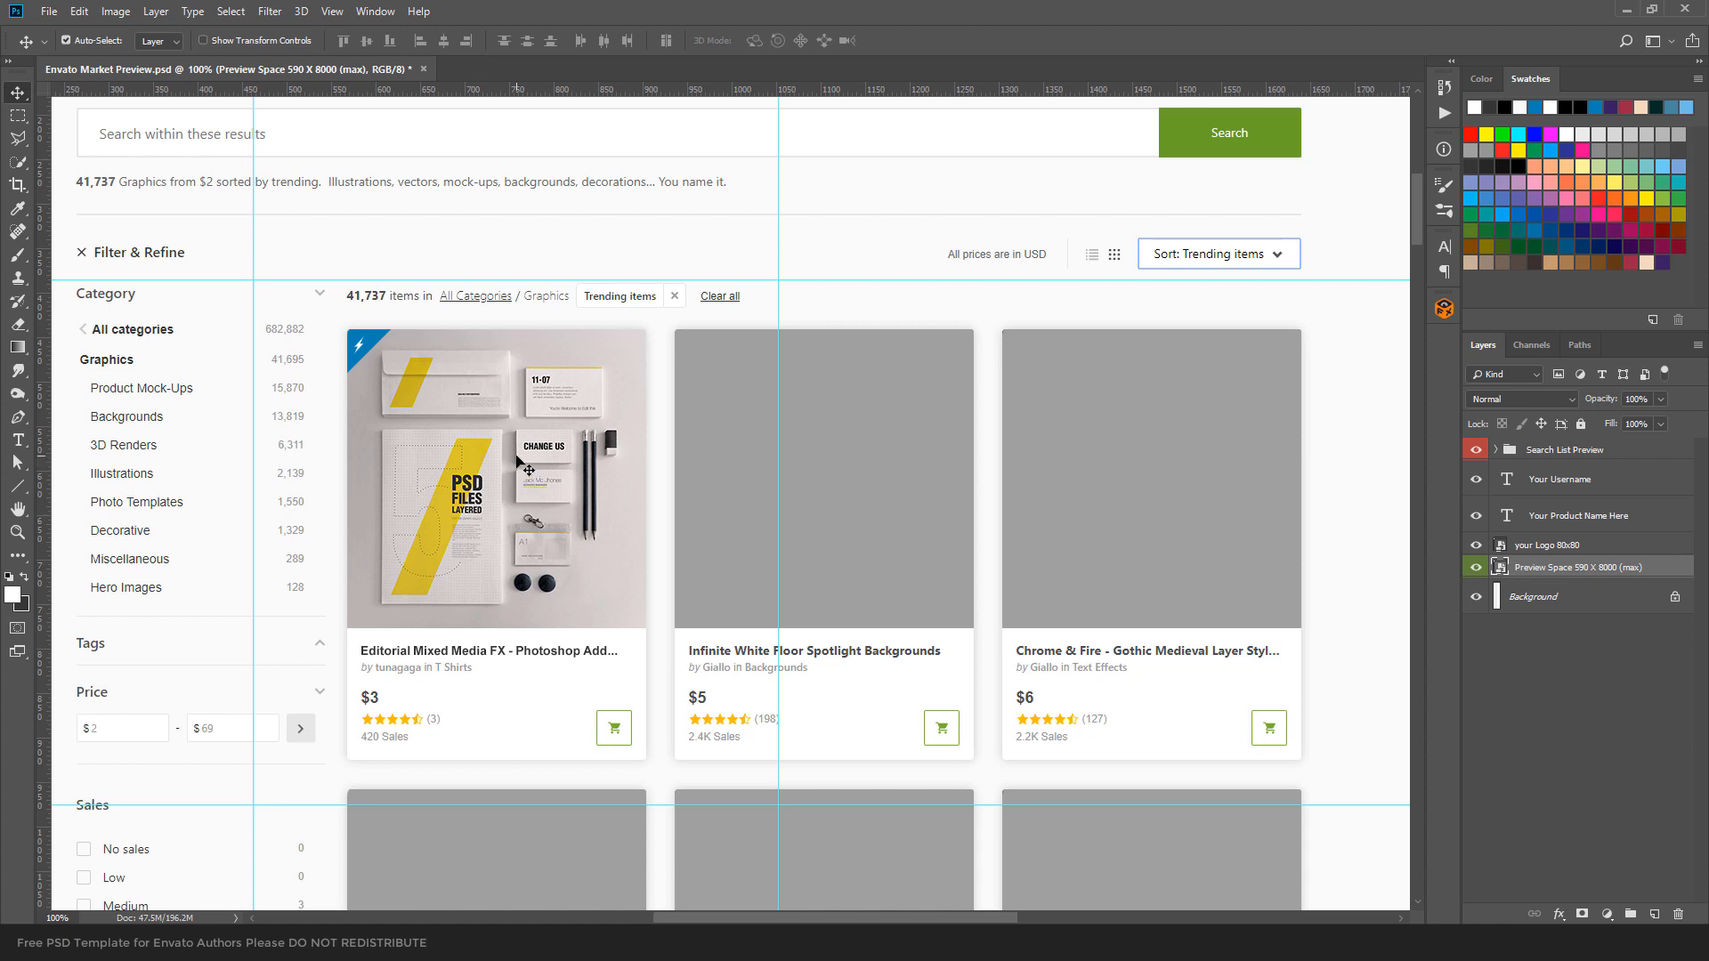
mouse_move(557, 505)
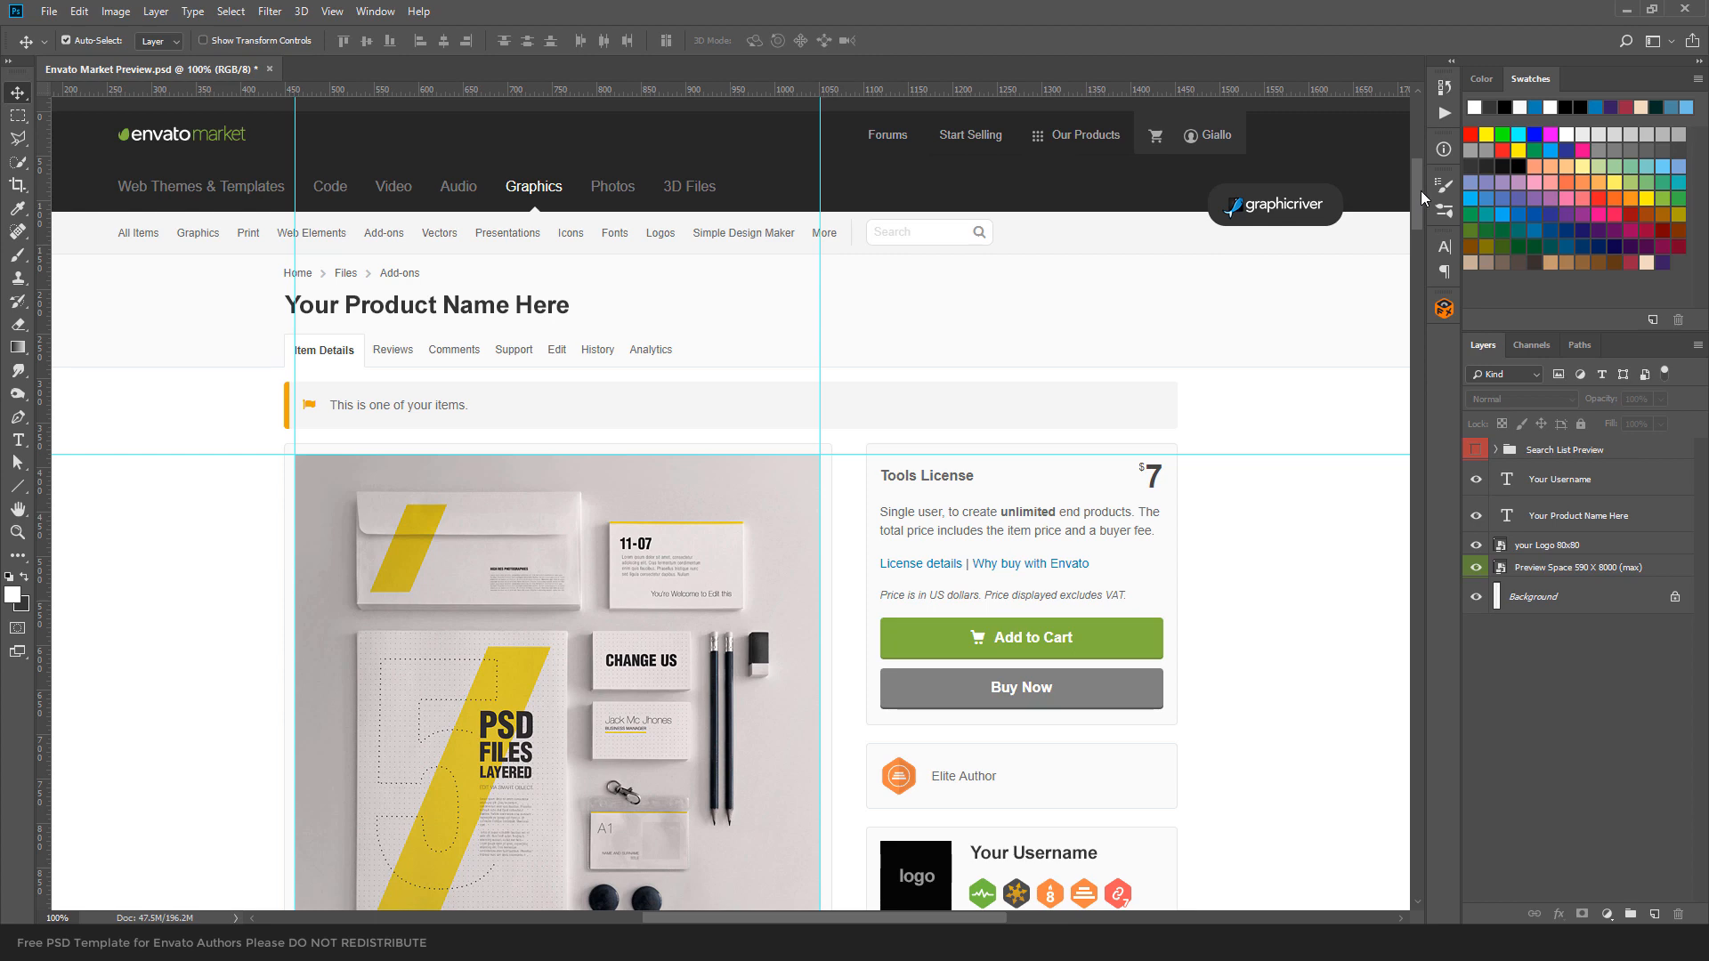
scroll(down, 3)
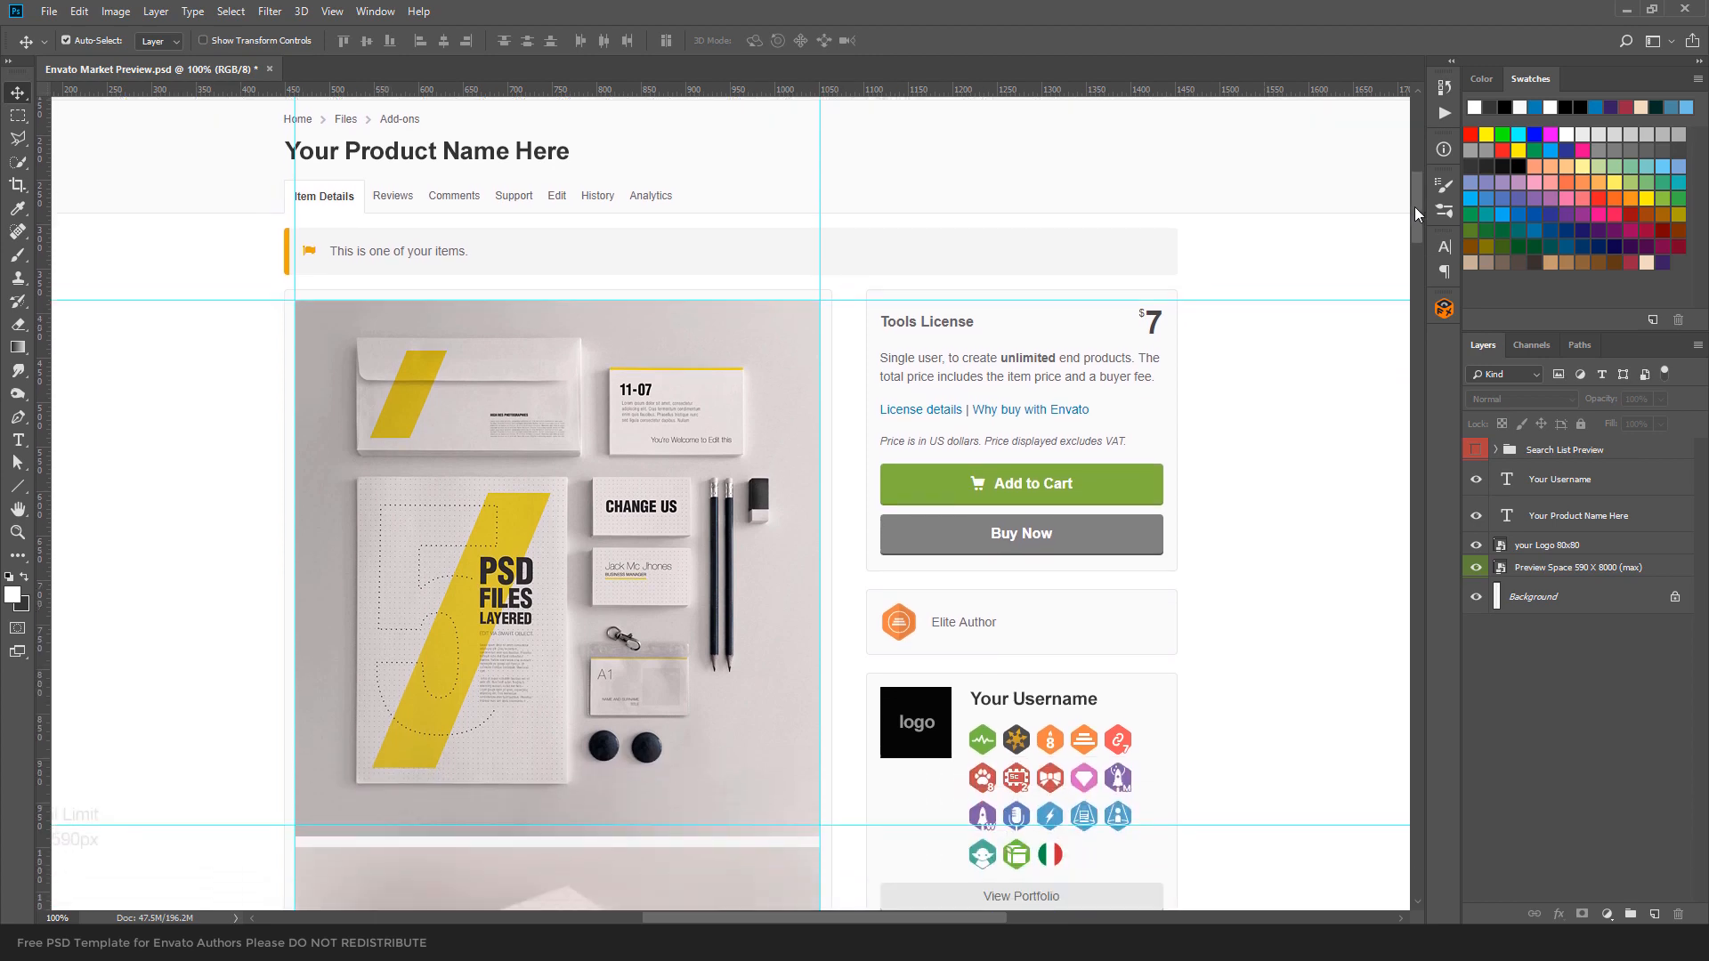
scroll(down, 3)
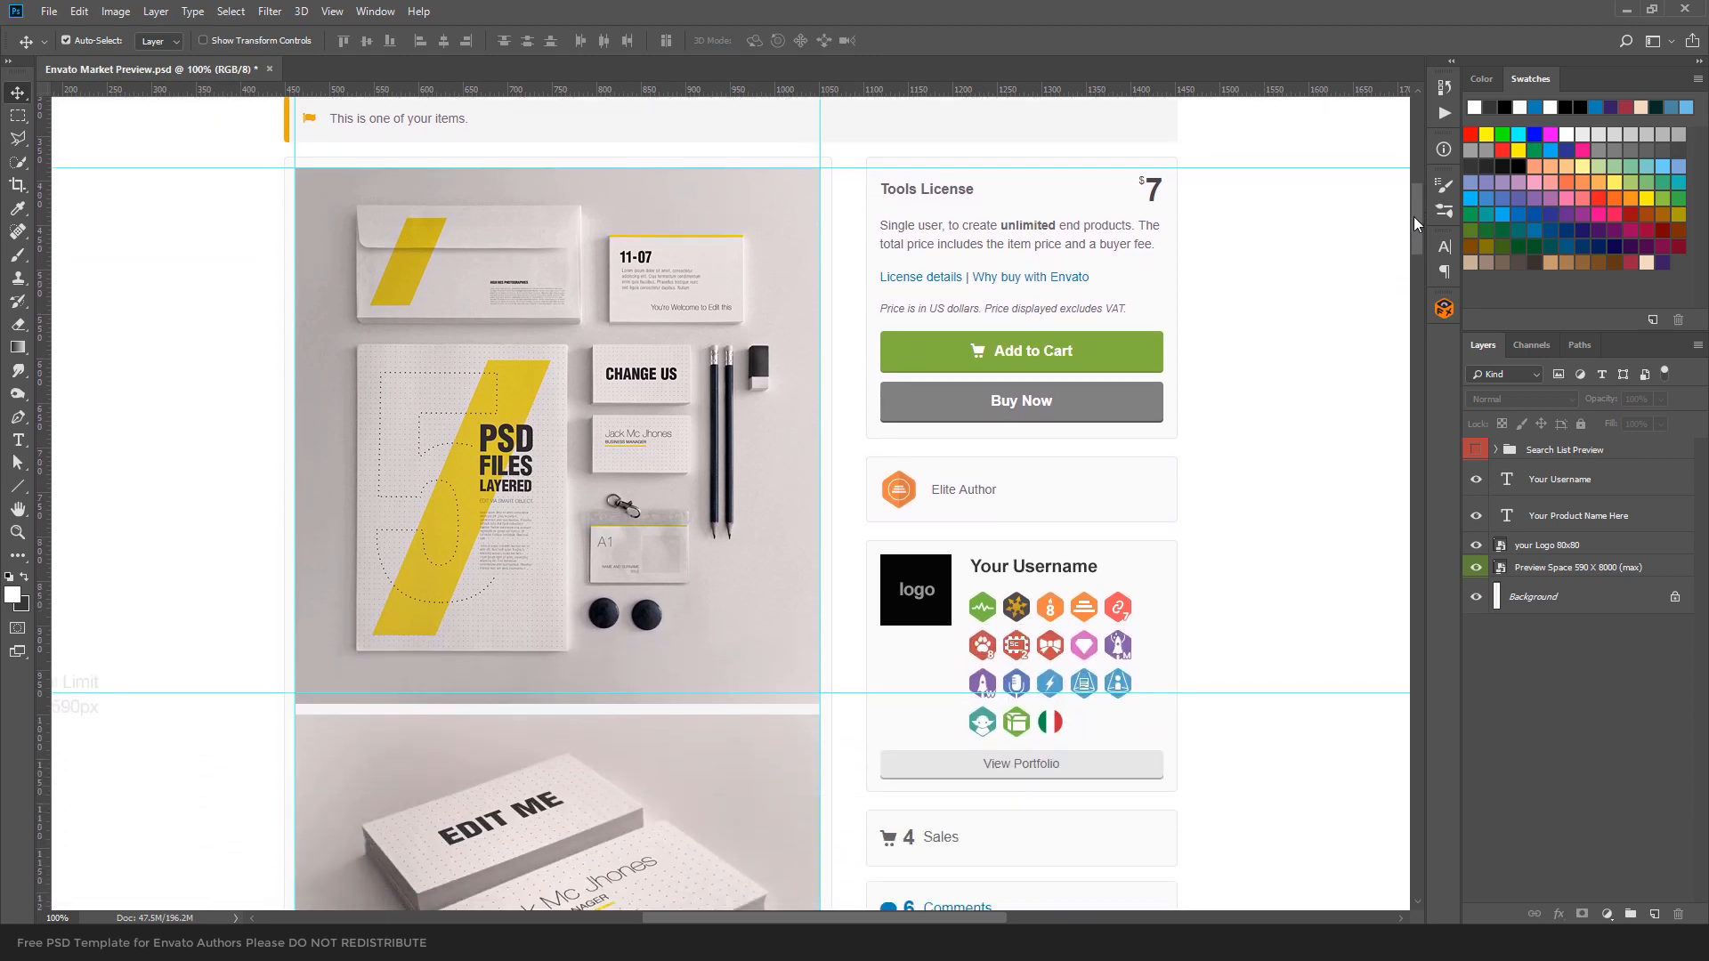
scroll(down, 3)
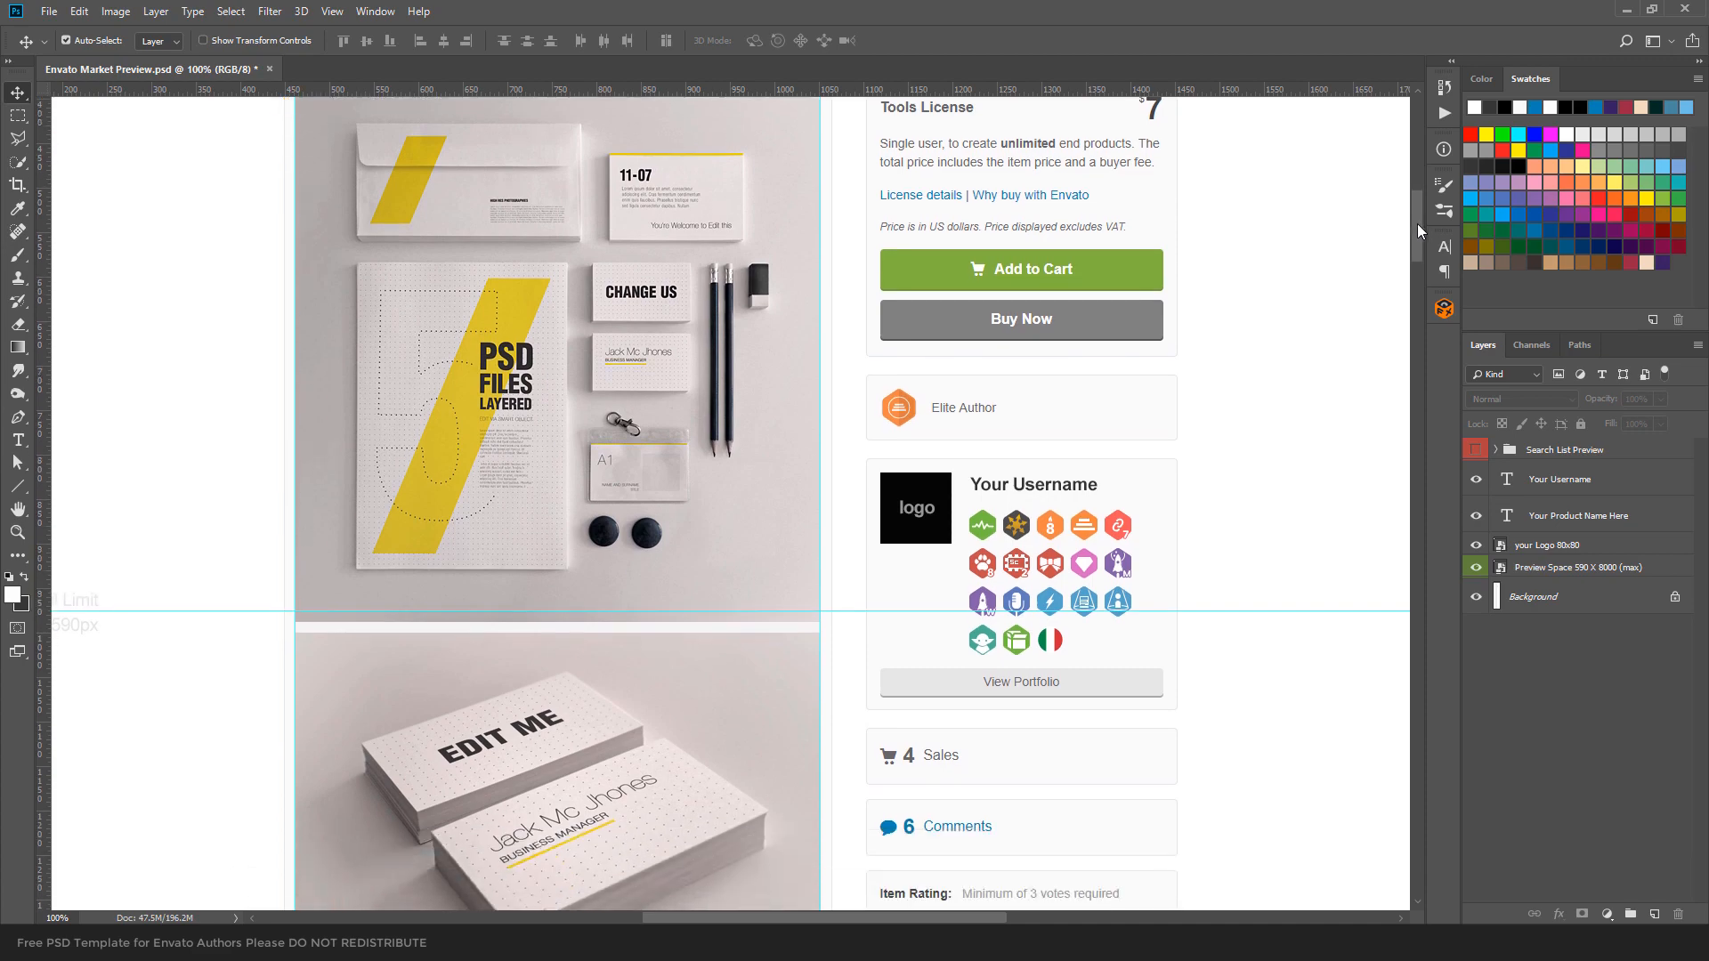
scroll(down, 3)
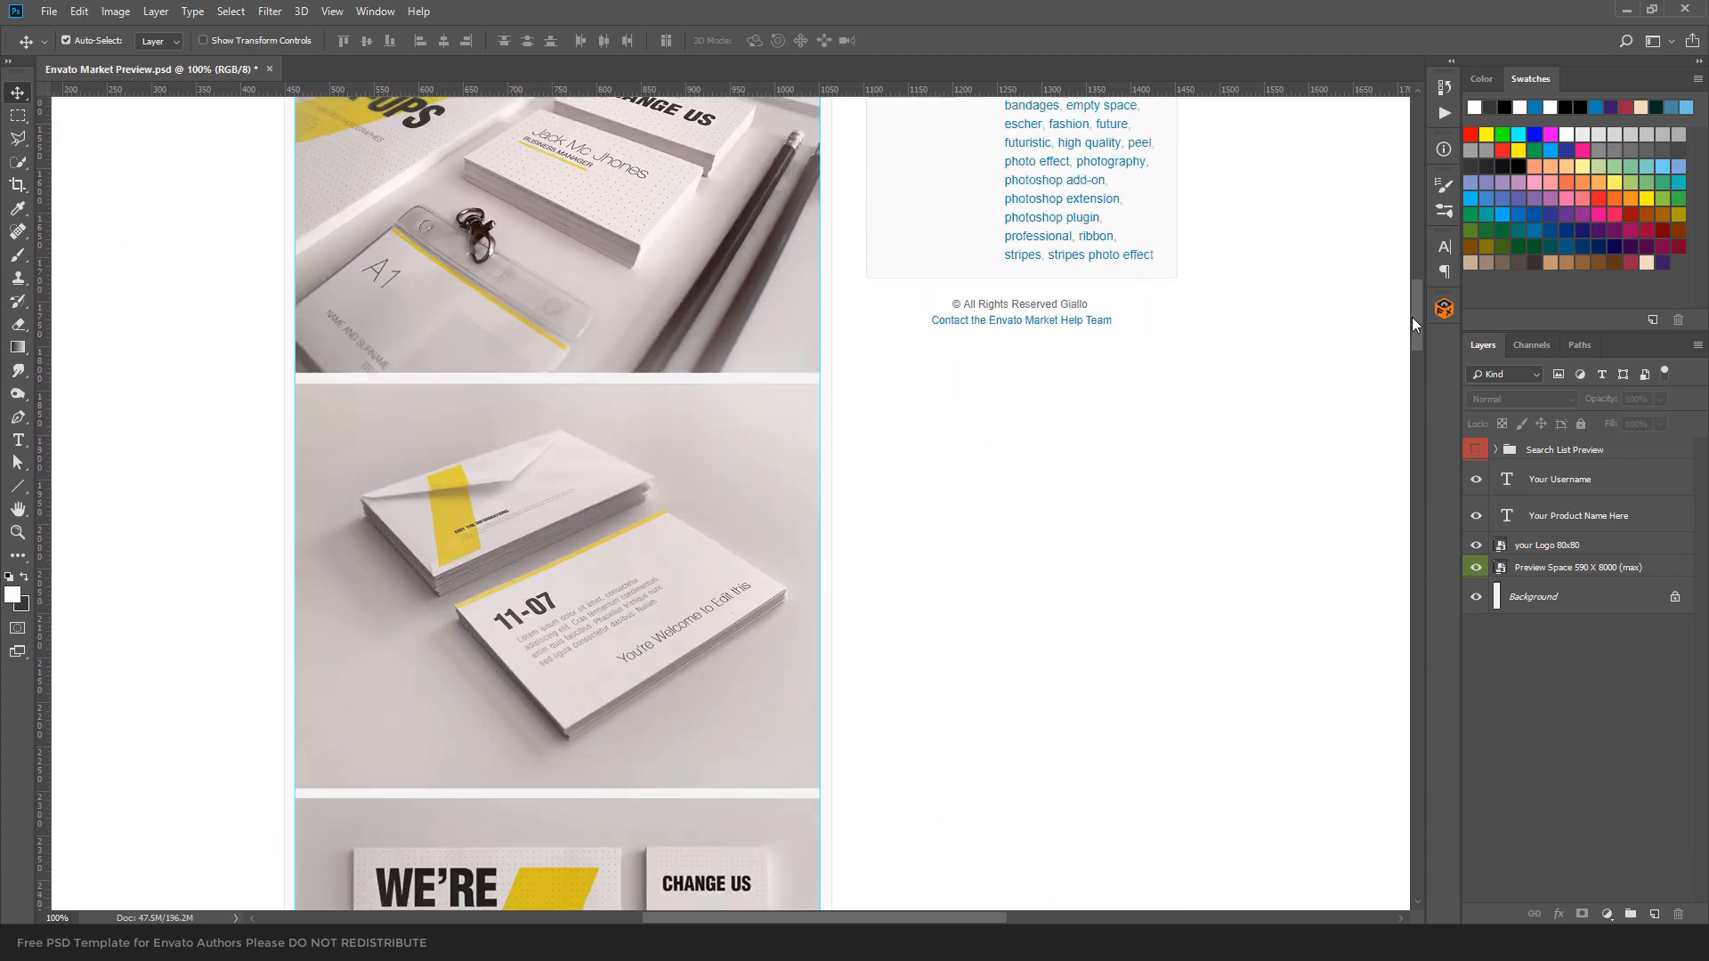
scroll(down, 3)
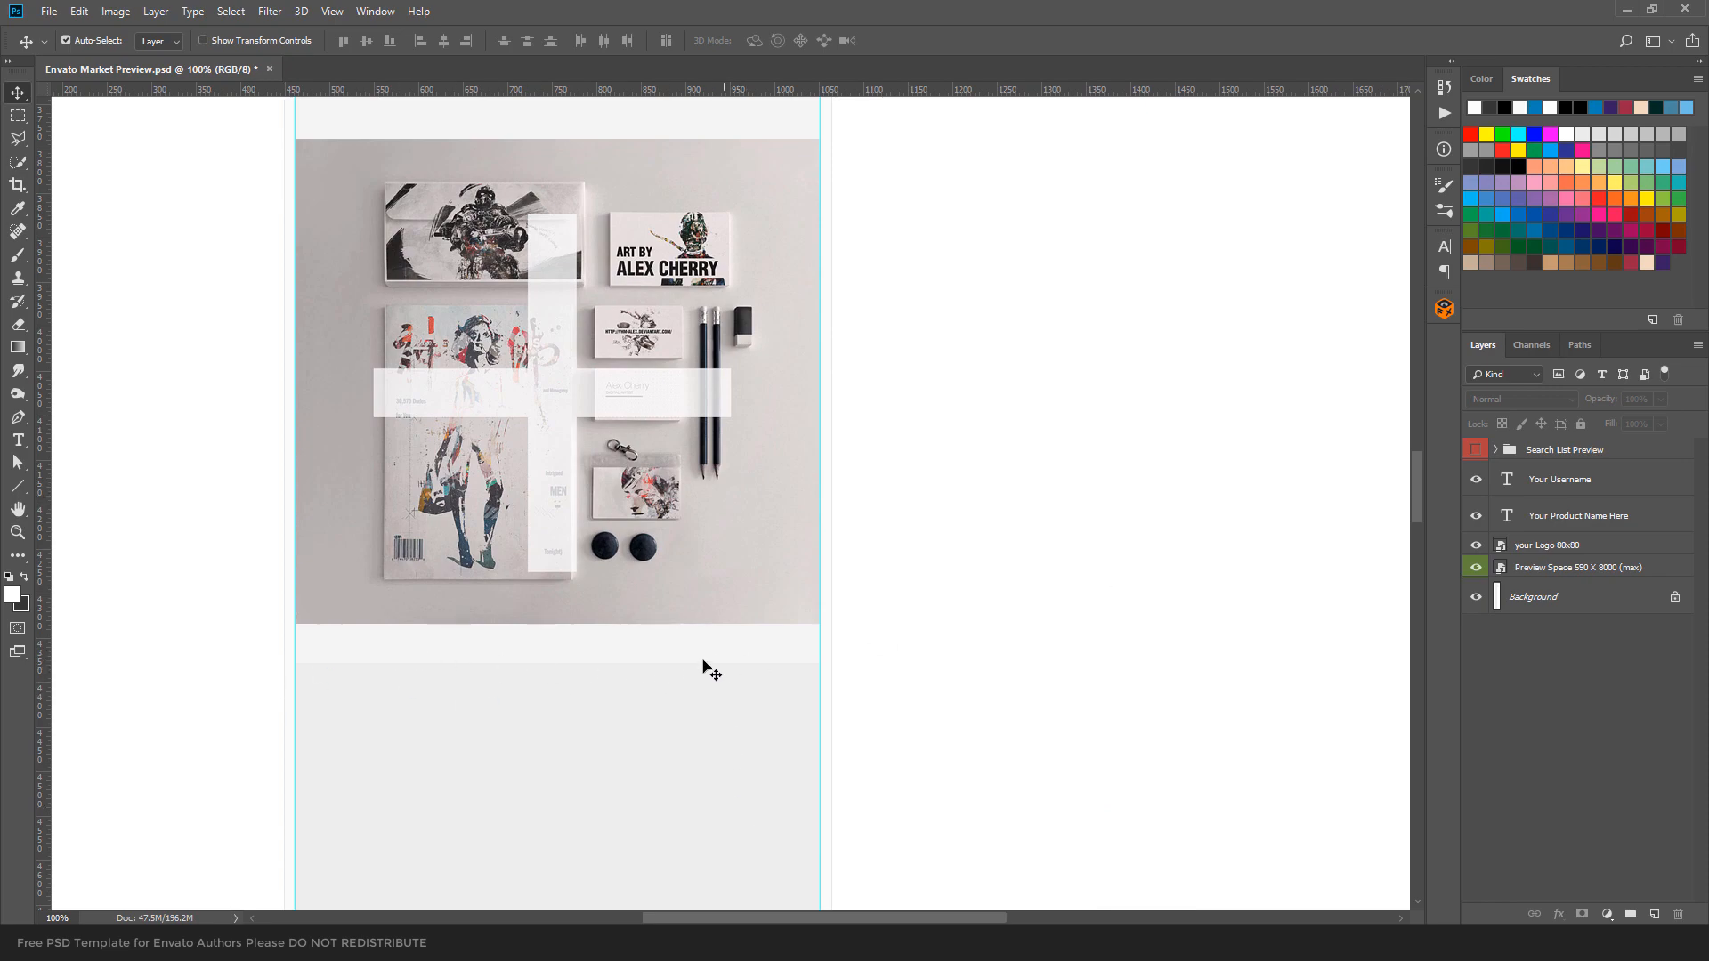
scroll(down, 3)
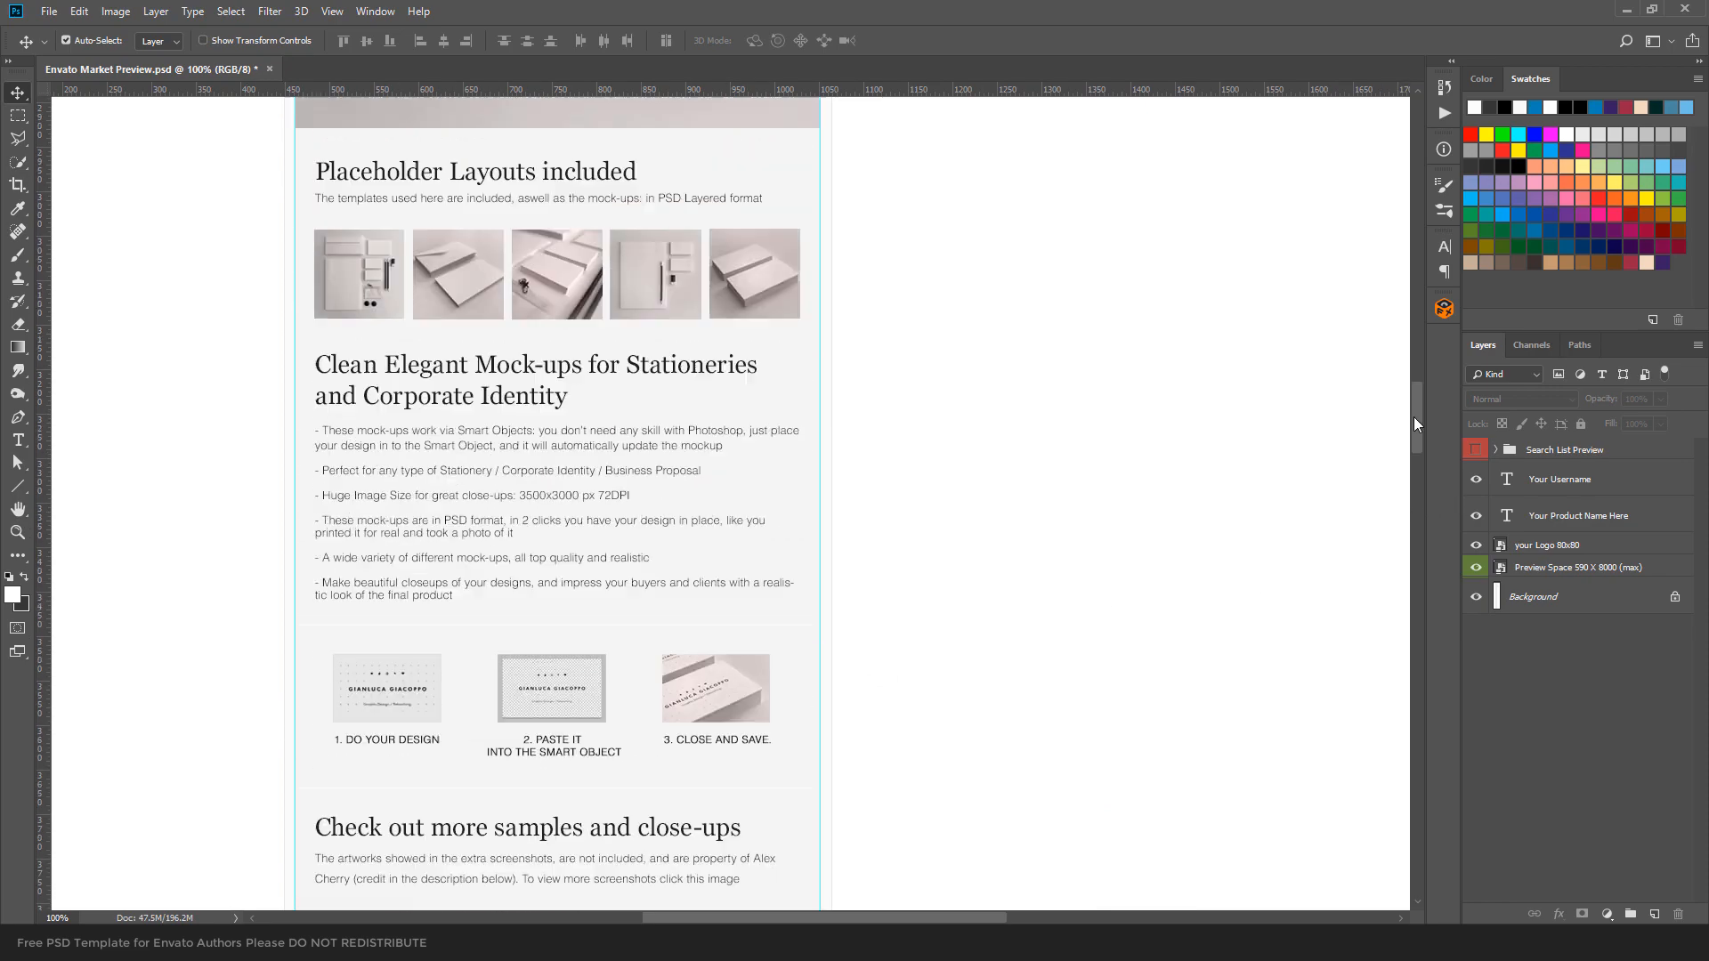